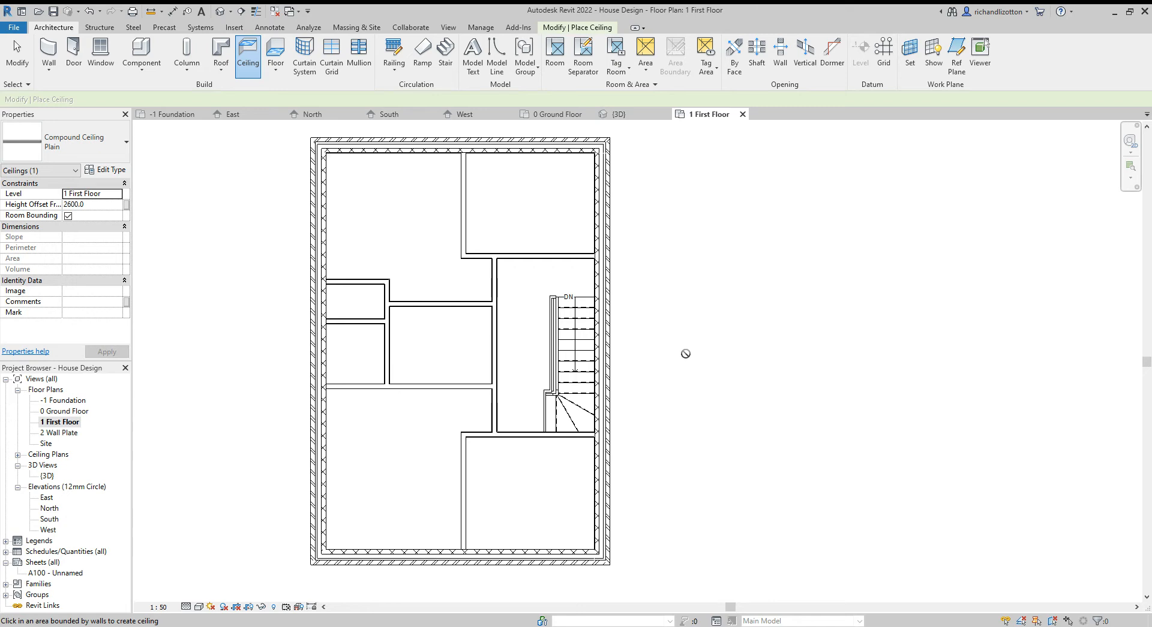
mouse_move(358, 258)
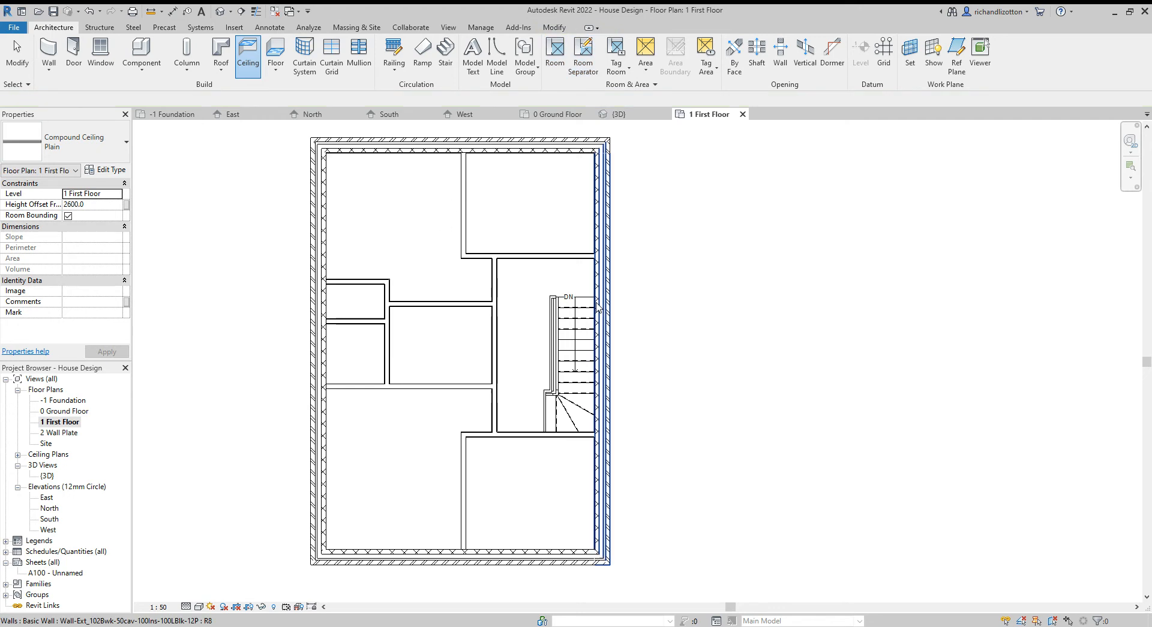
Start a ceiling, choose the Plain compound ceiling type and edit its type properties.
click(516, 324)
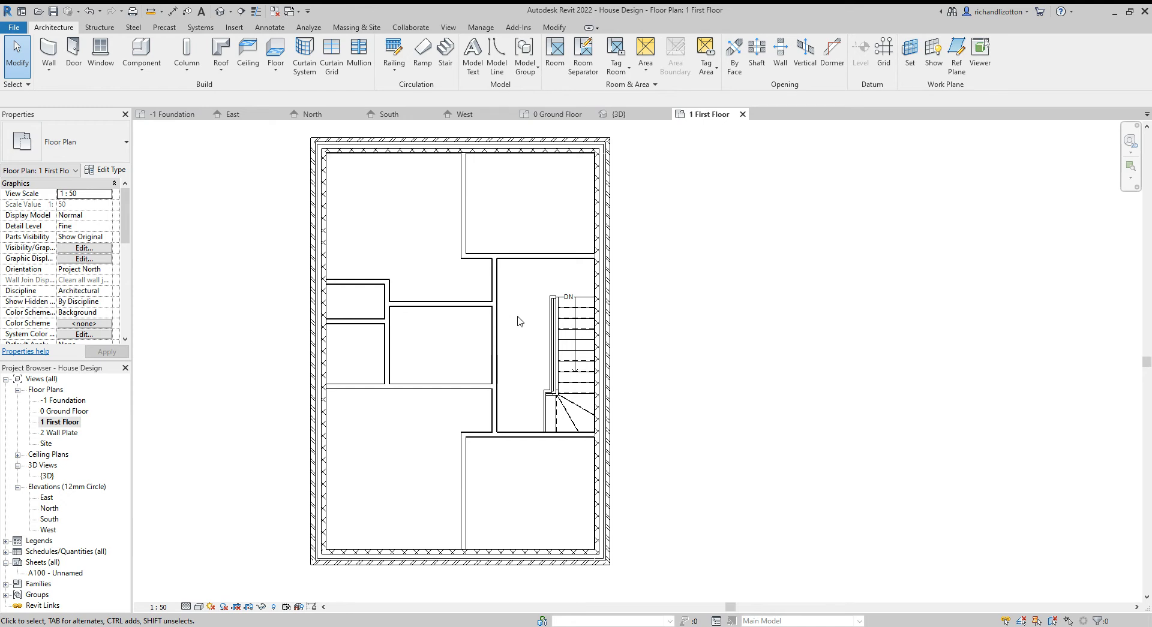
mouse_move(546, 247)
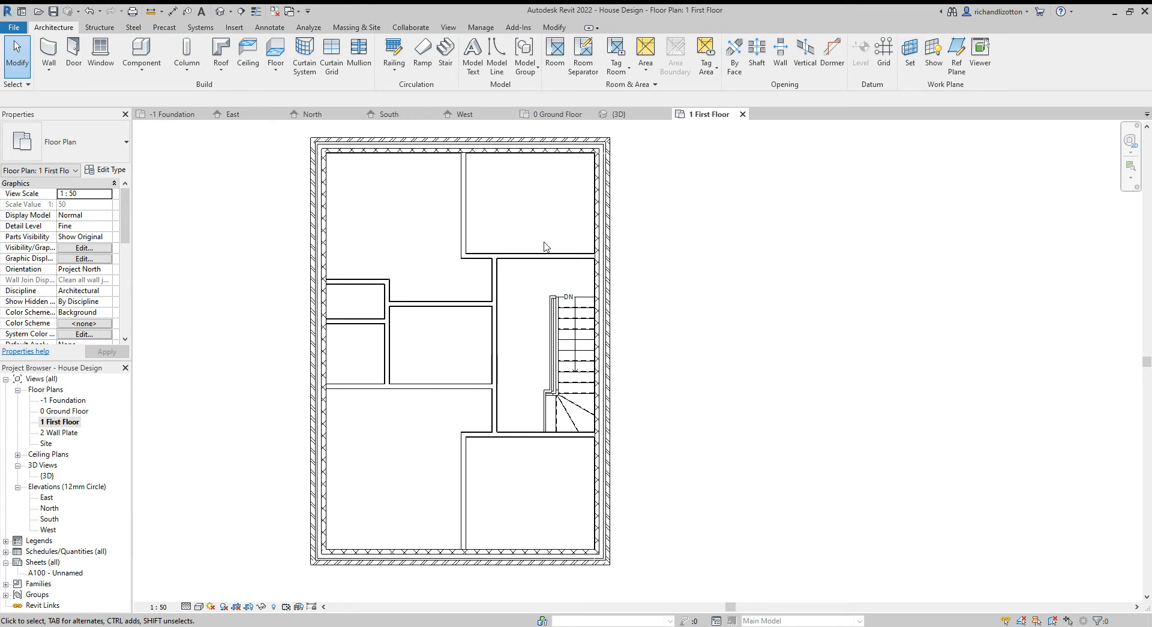
mouse_move(55, 35)
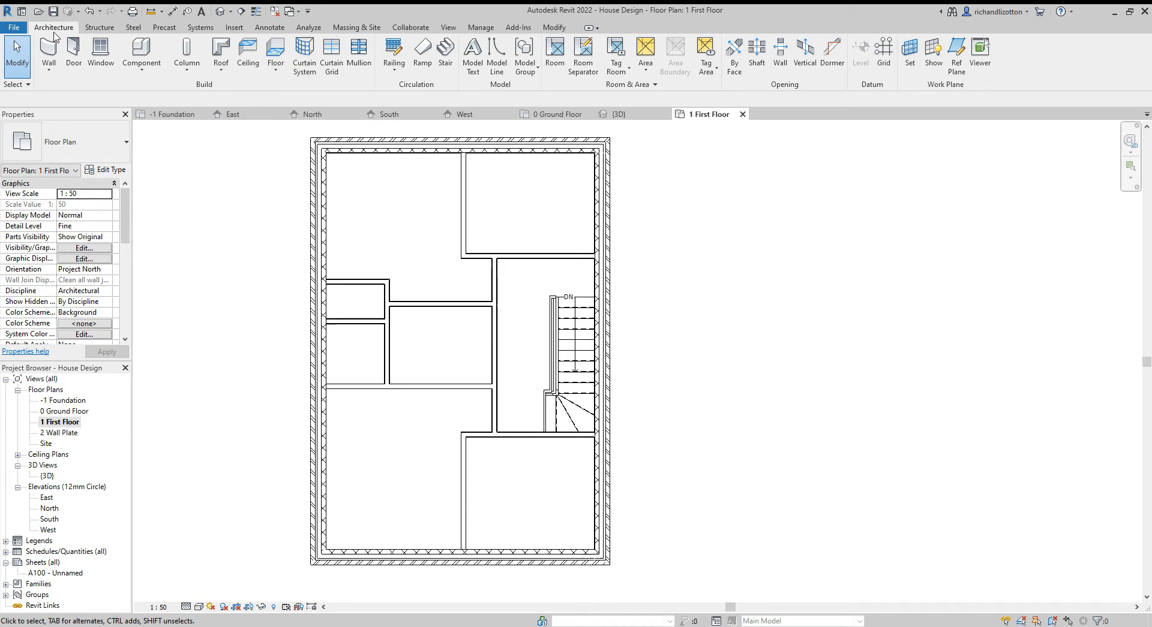
mouse_move(391, 269)
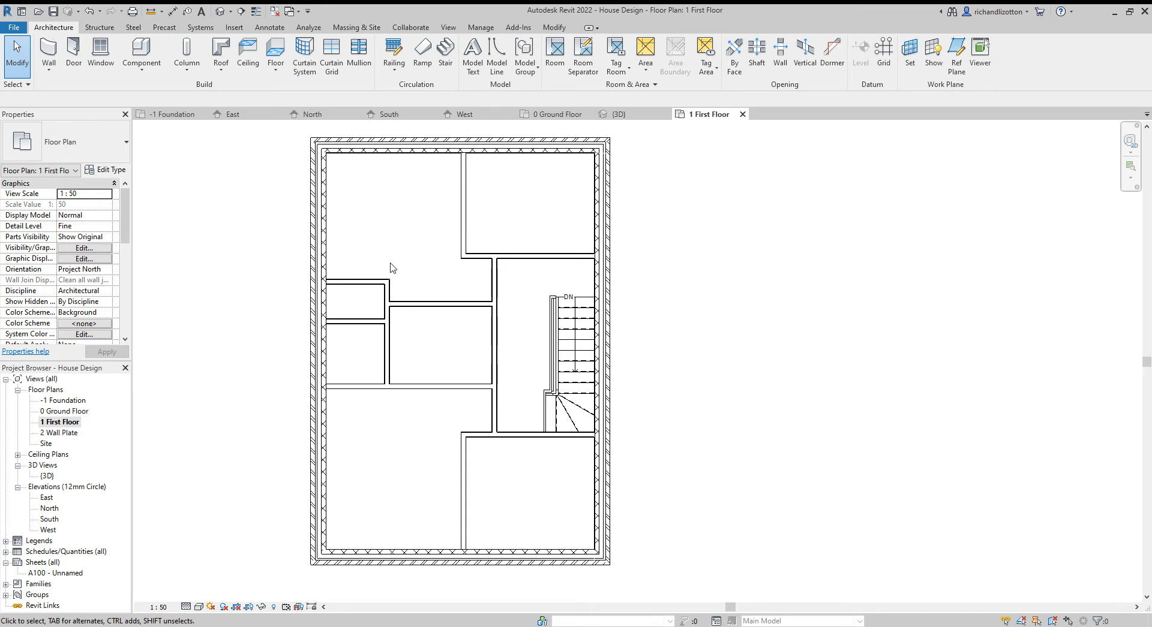
mouse_move(448, 228)
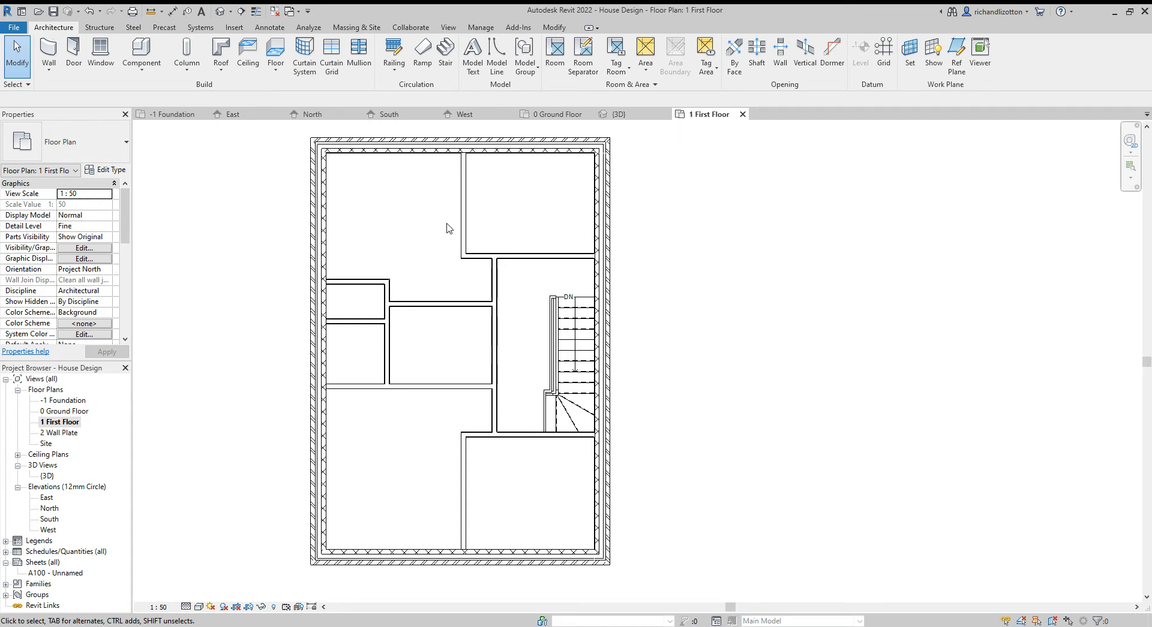
click(248, 55)
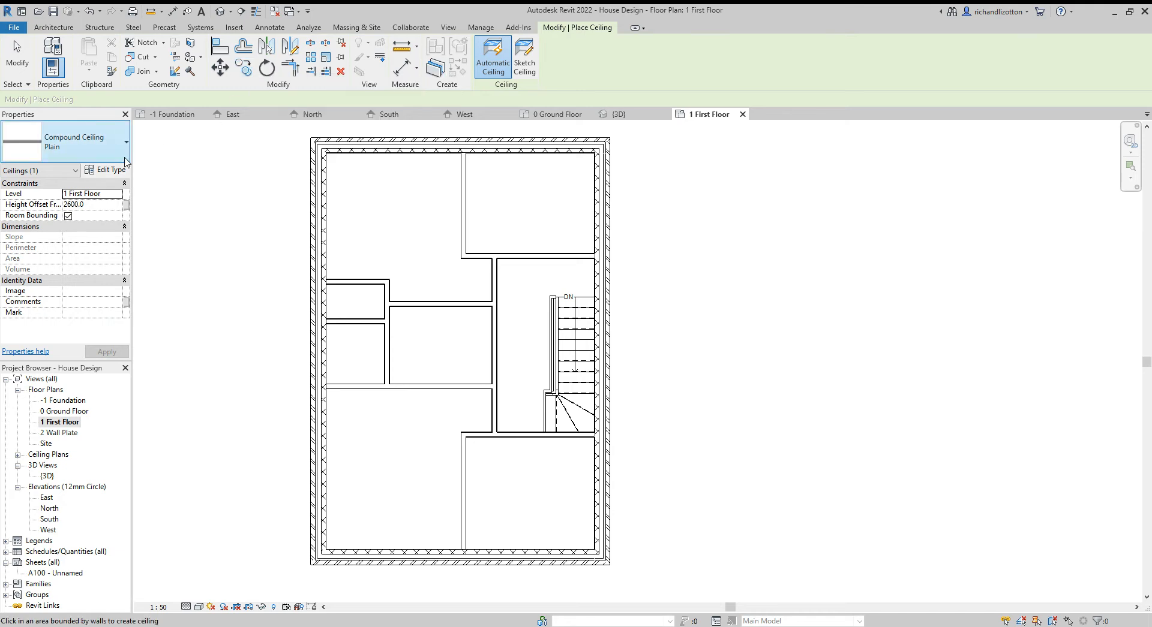
click(124, 142)
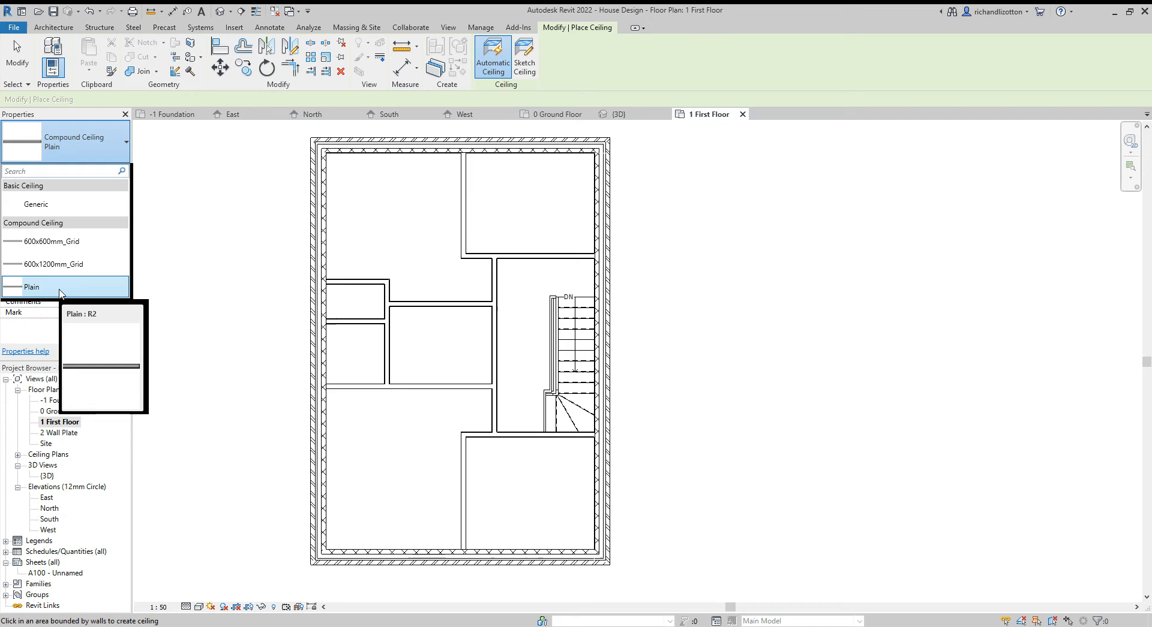
click(31, 287)
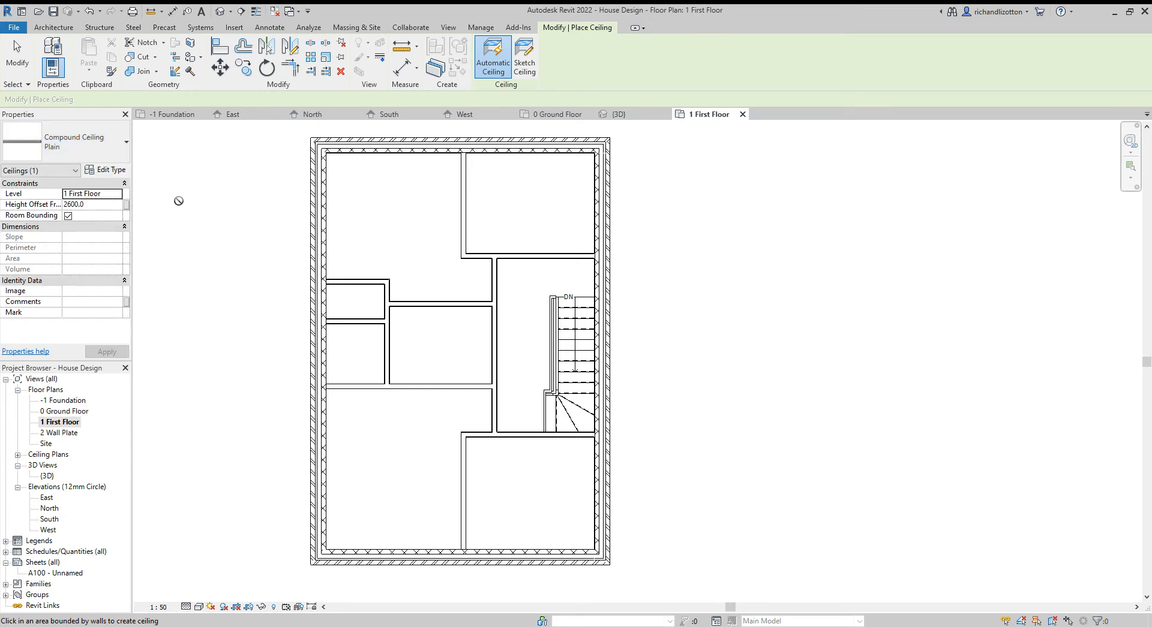
click(111, 169)
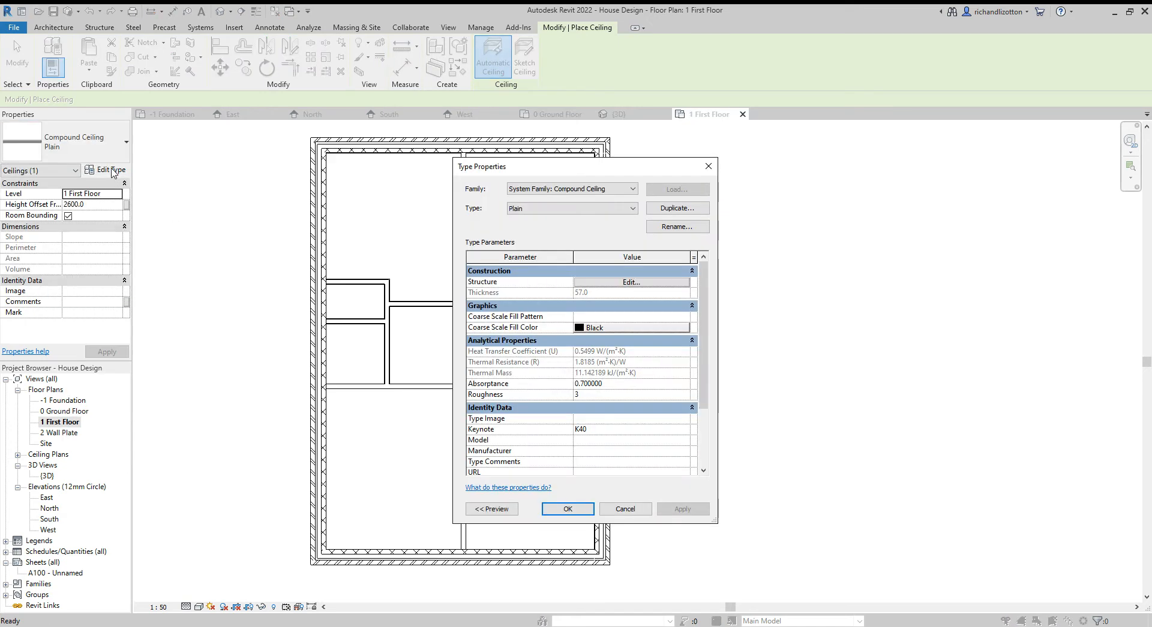
Duplicate the Plain type as a new ceiling type named '150 Timber'.
click(676, 208)
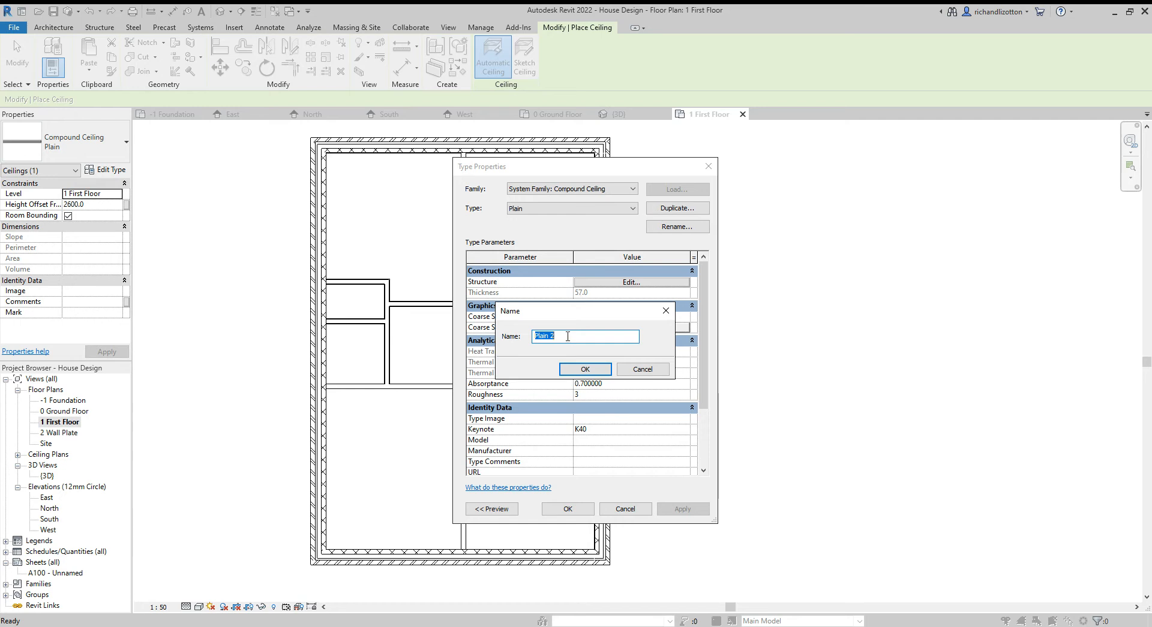
text(150)
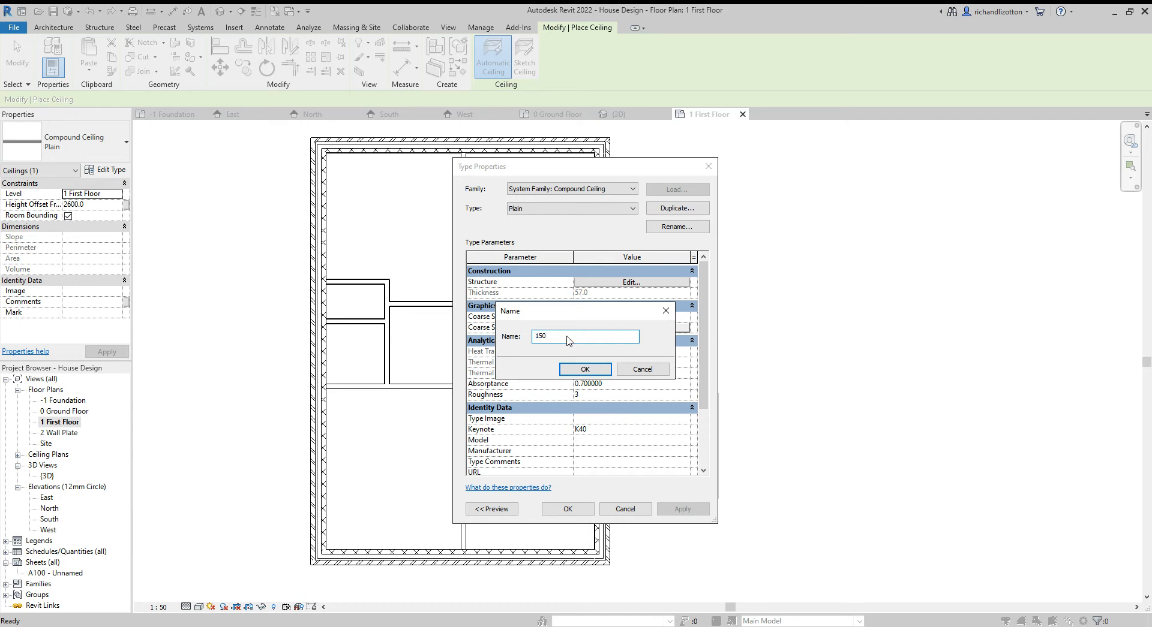
text(Timber)
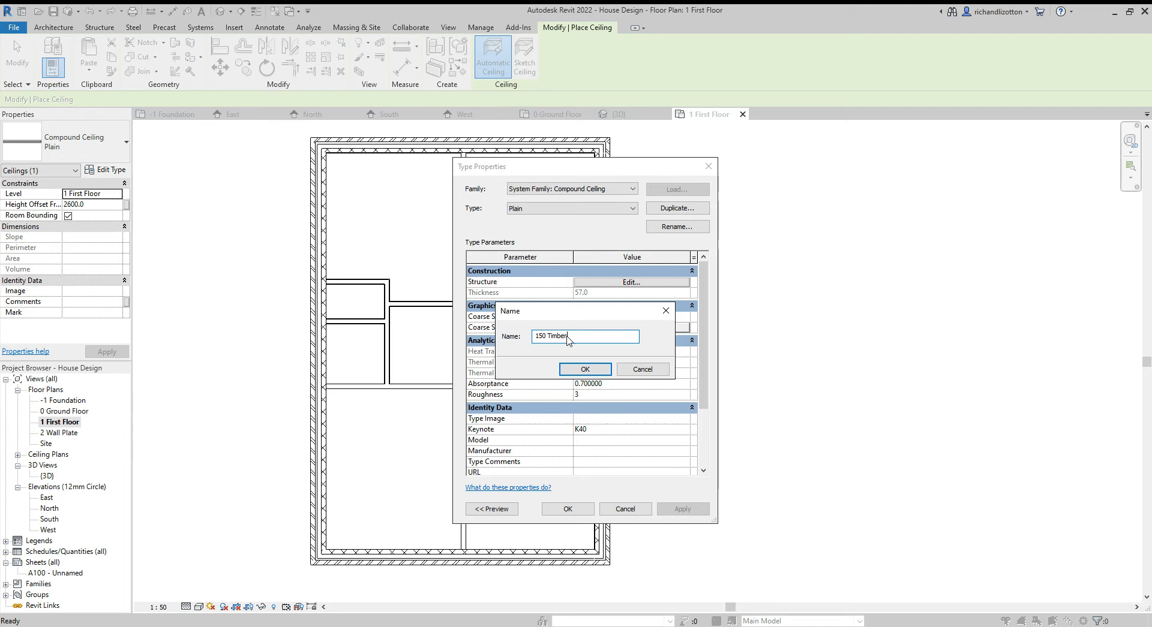
click(584, 368)
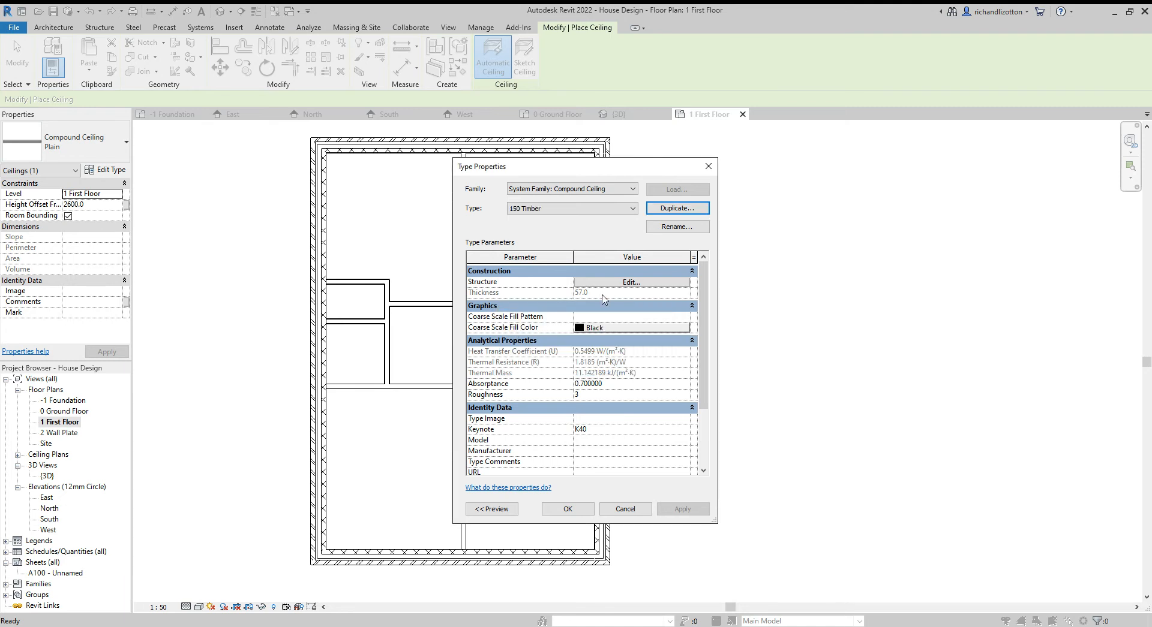
Assign Structure, Timber Joist/Rafter Layer material to the structure layer and save the 150 Timber type.
click(630, 282)
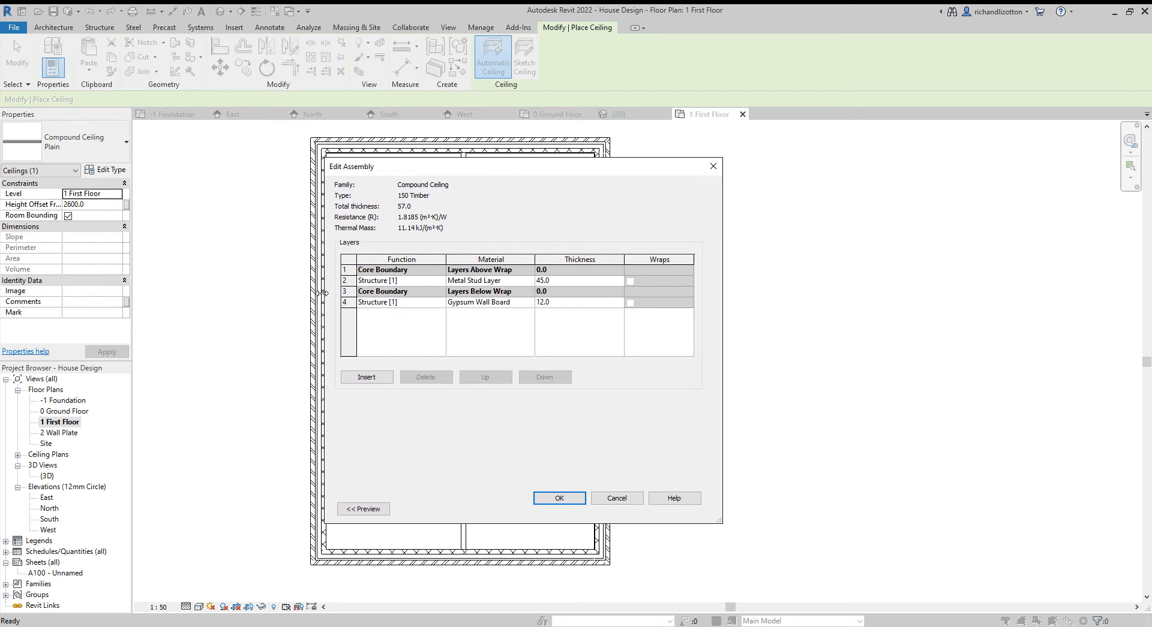
mouse_move(530, 309)
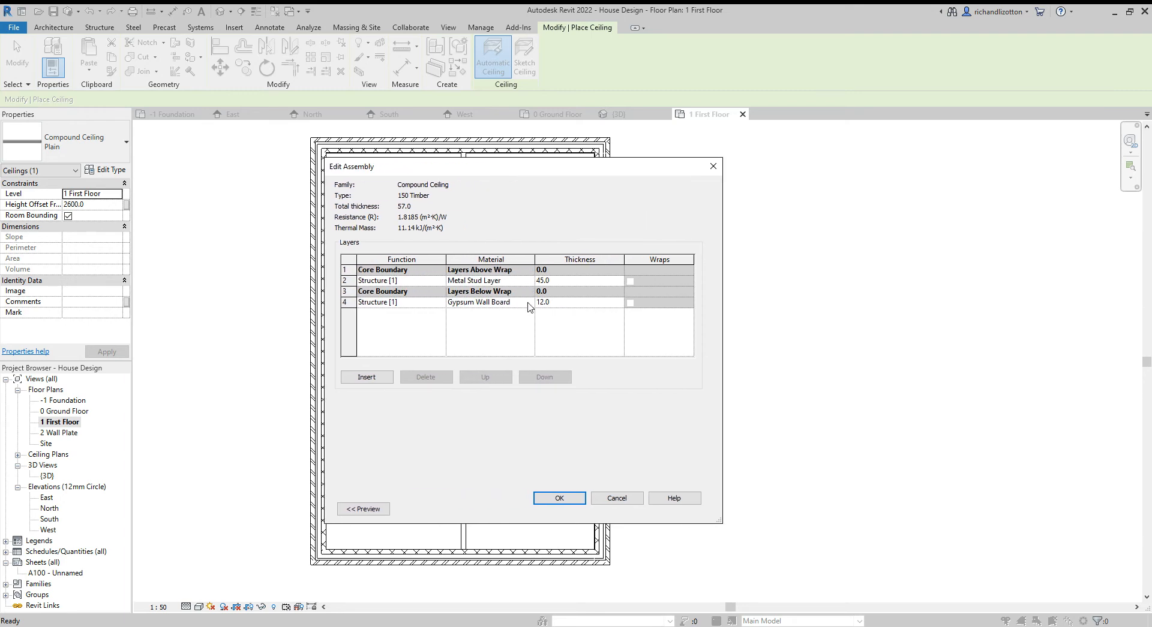
mouse_move(509, 311)
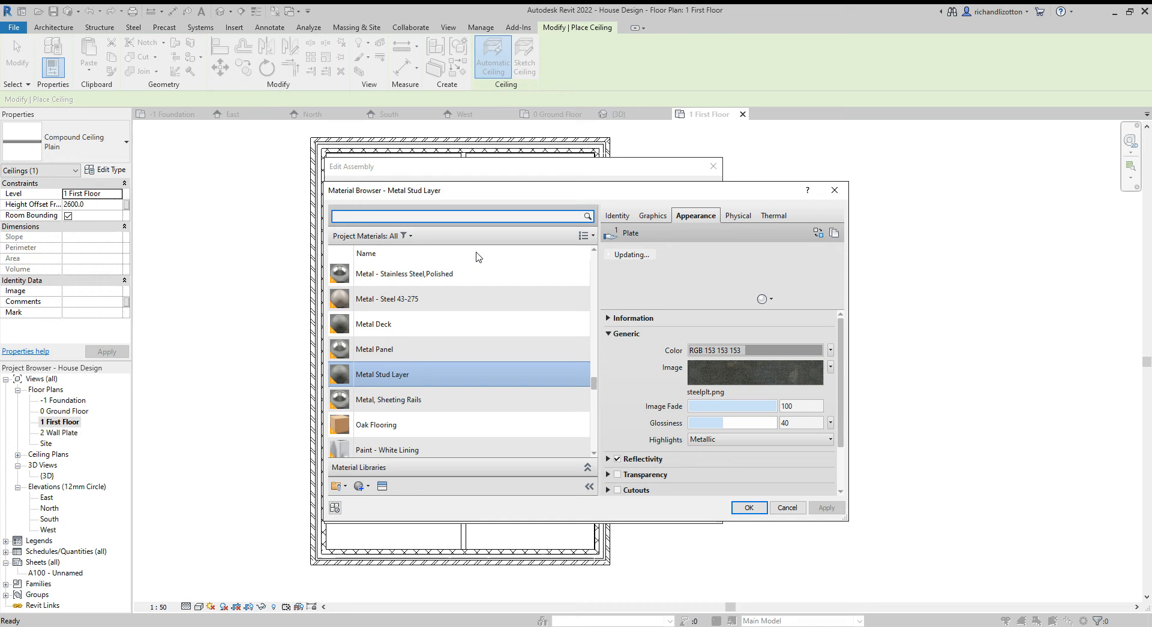
text(timber)
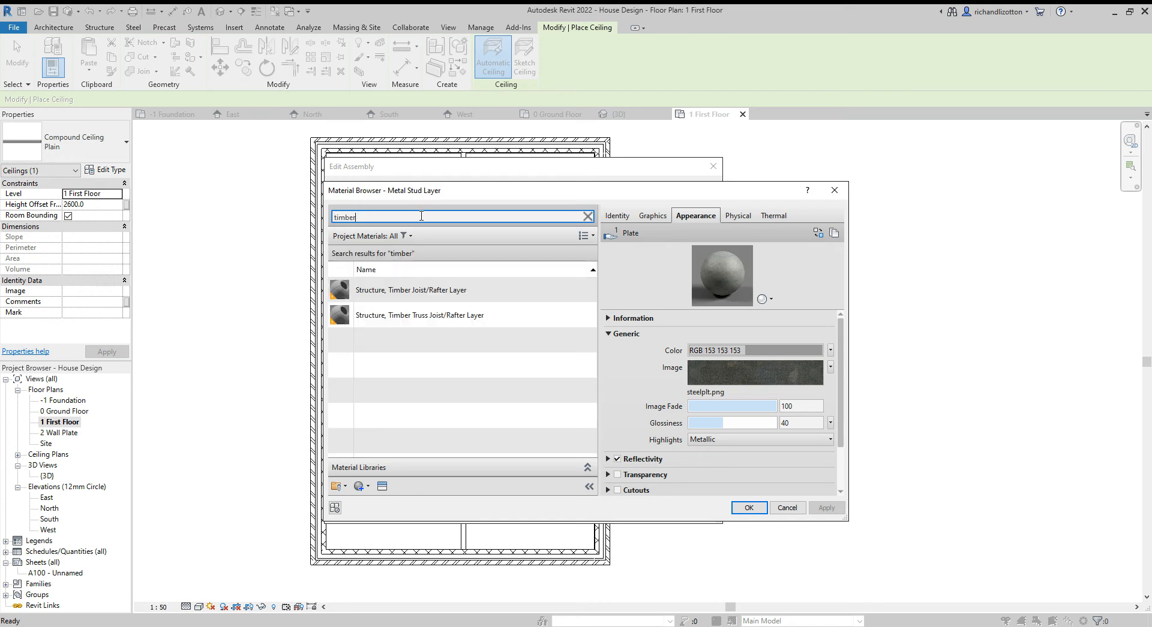
click(412, 289)
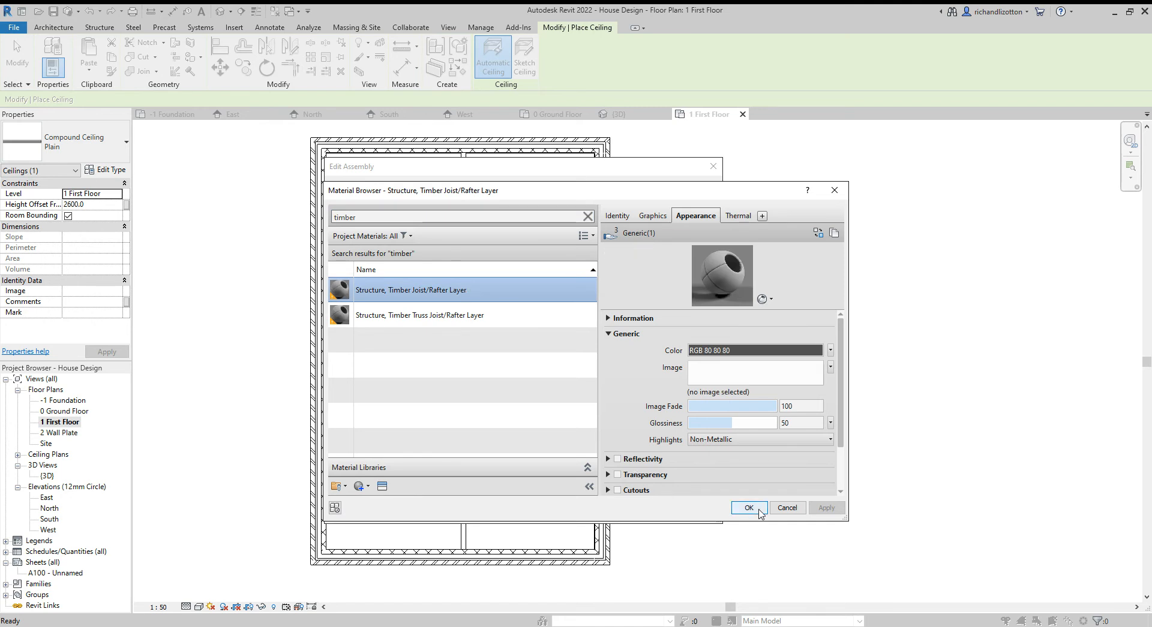
click(747, 508)
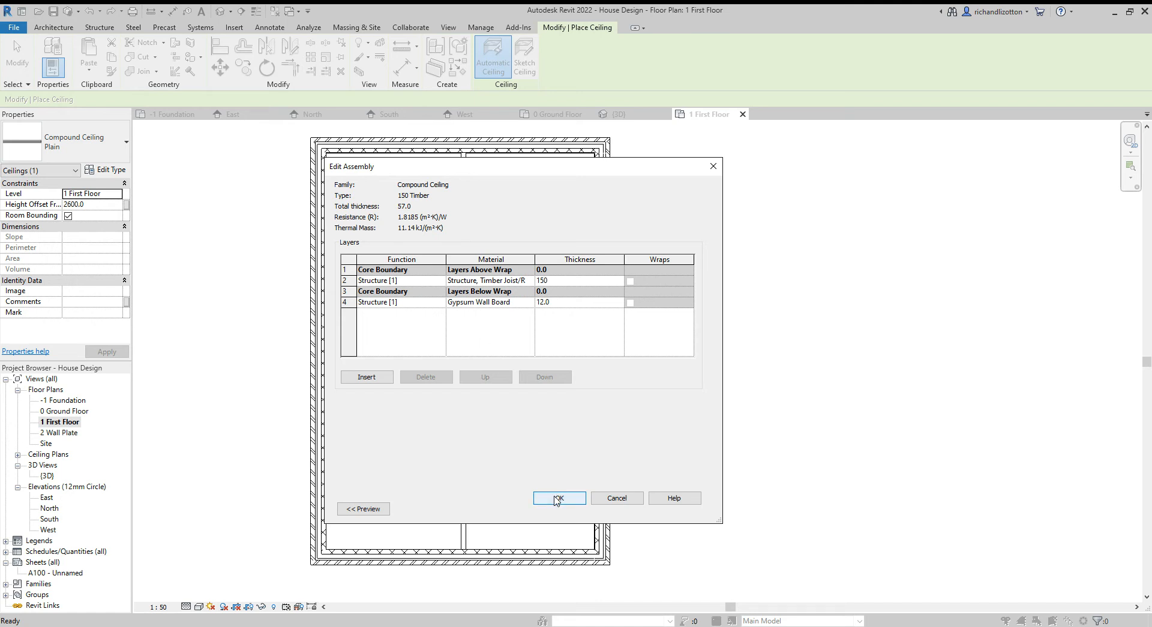
click(558, 498)
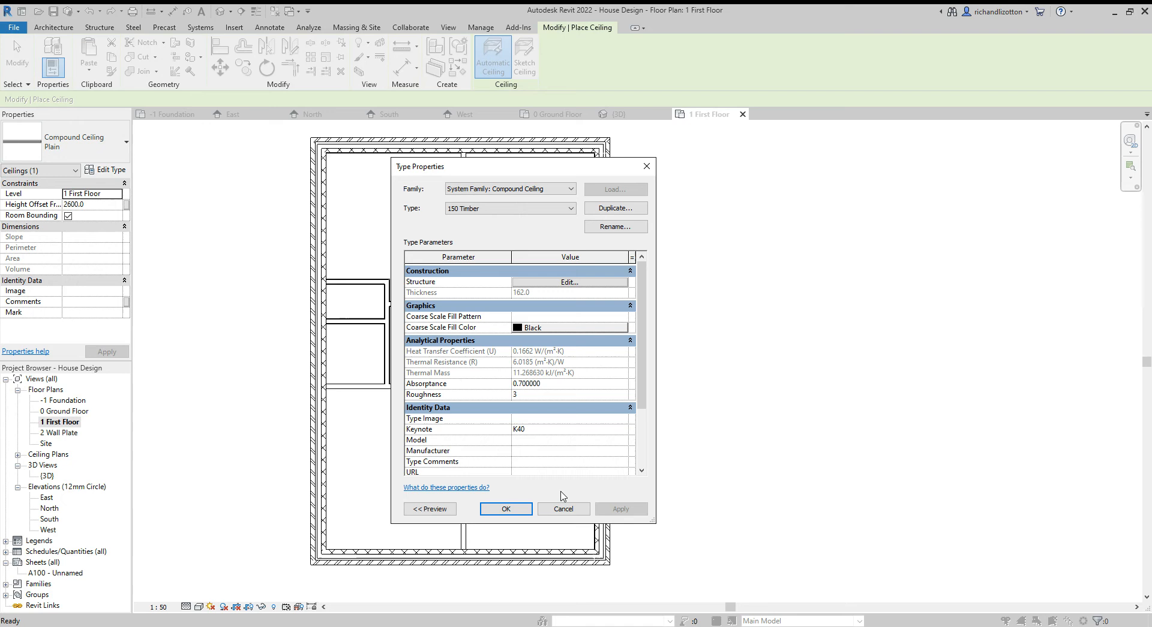
mouse_move(505, 509)
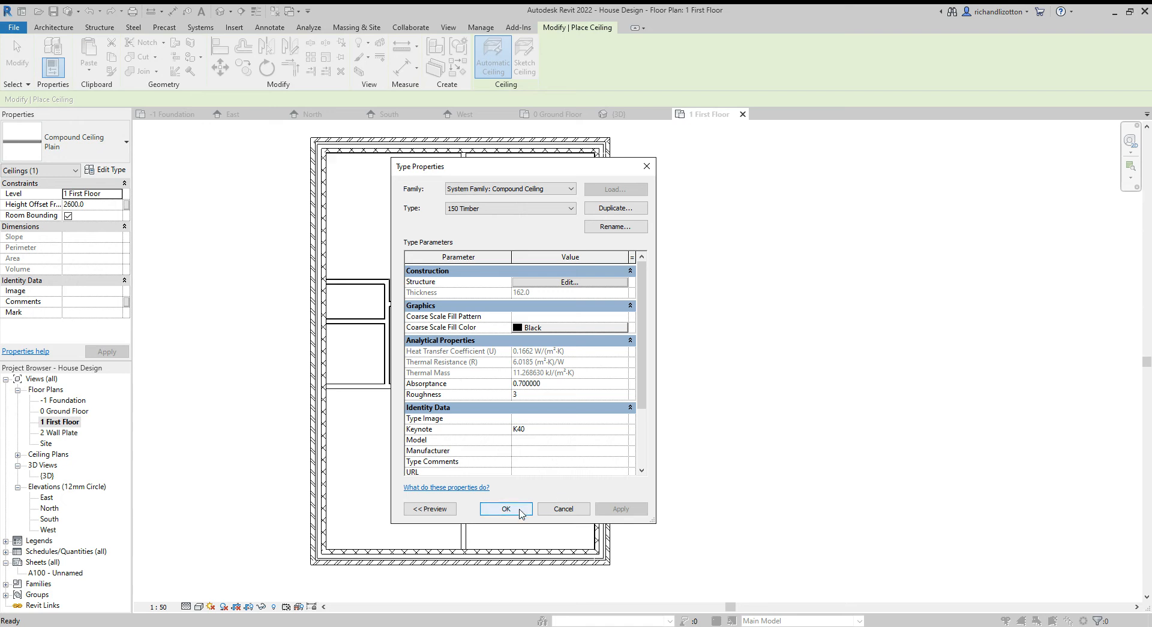
click(505, 509)
text(0)
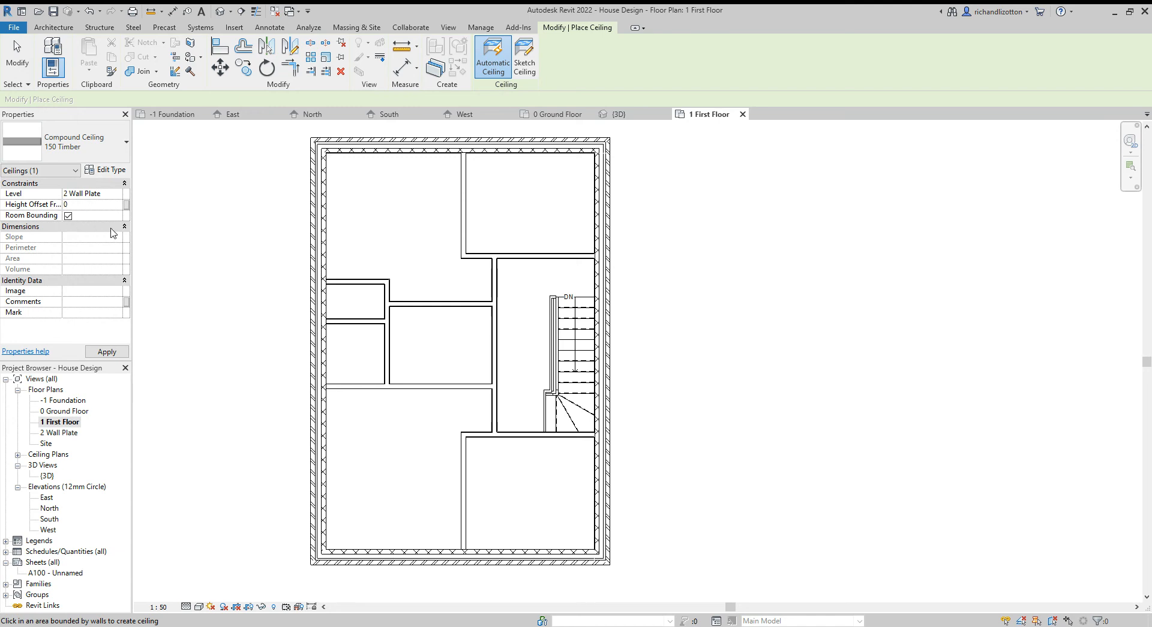
Set the ceiling's Height Offset From Level to 0 at the 2 Wall Plate level.
click(92, 204)
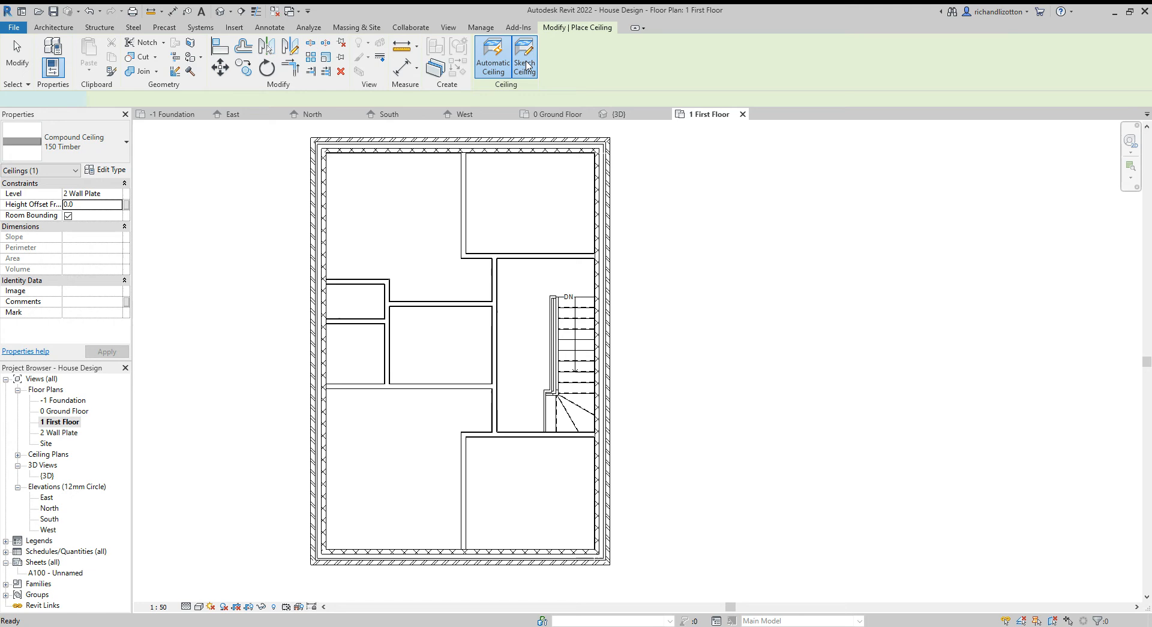
Sketch the ceiling boundary by picking the outer walls, set Level to 2 Wall Plate and finish.
click(524, 55)
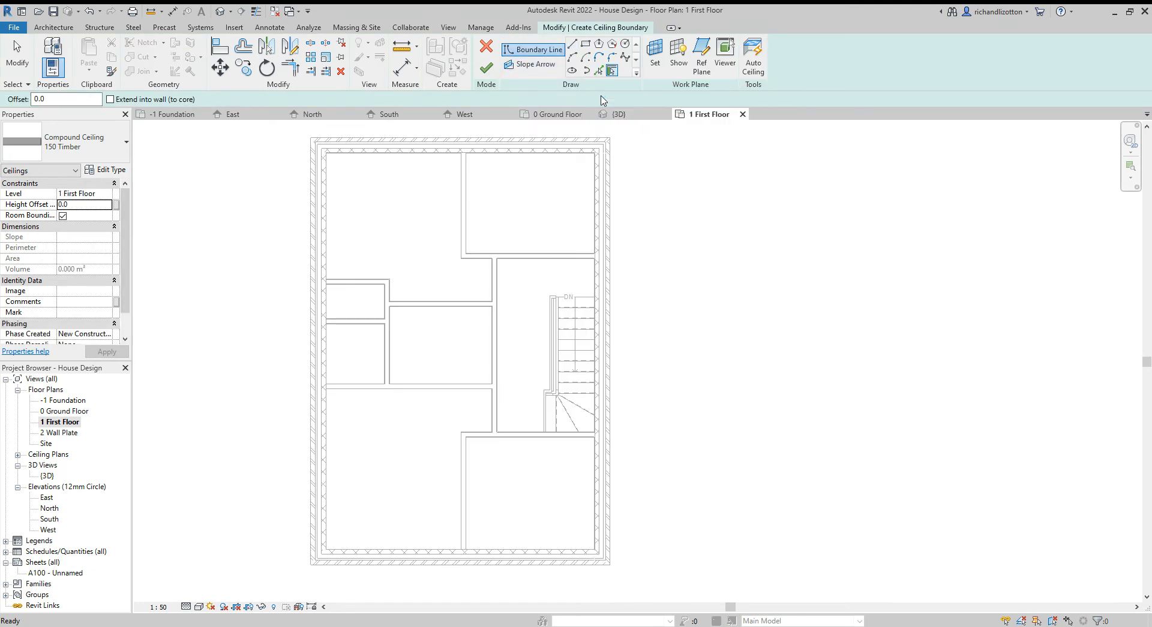
click(611, 71)
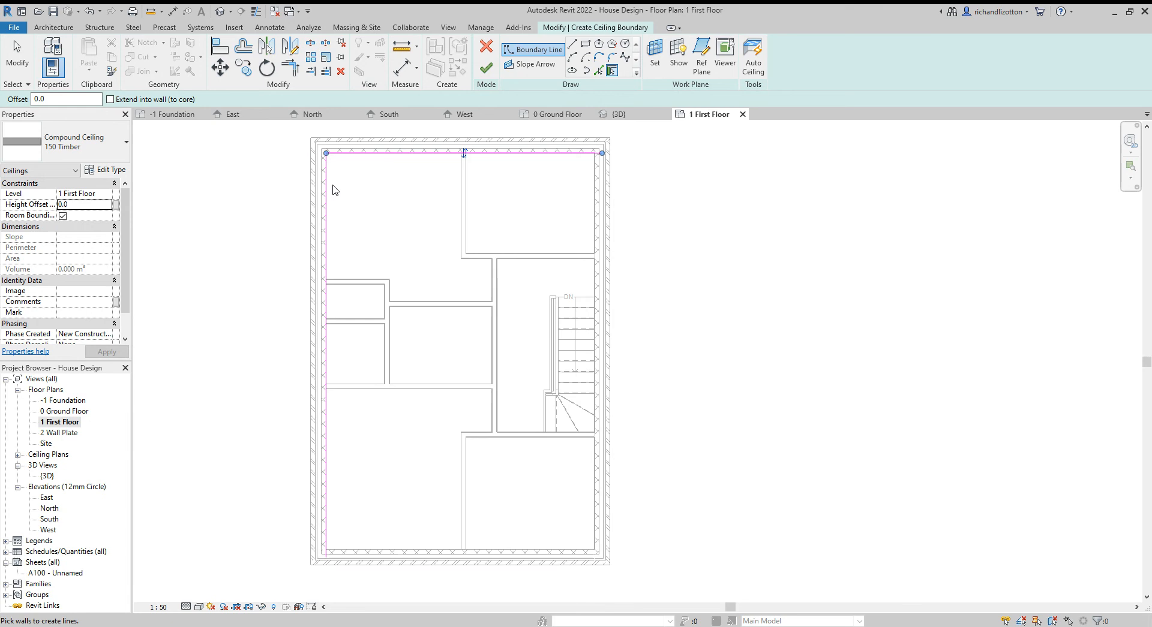
click(600, 221)
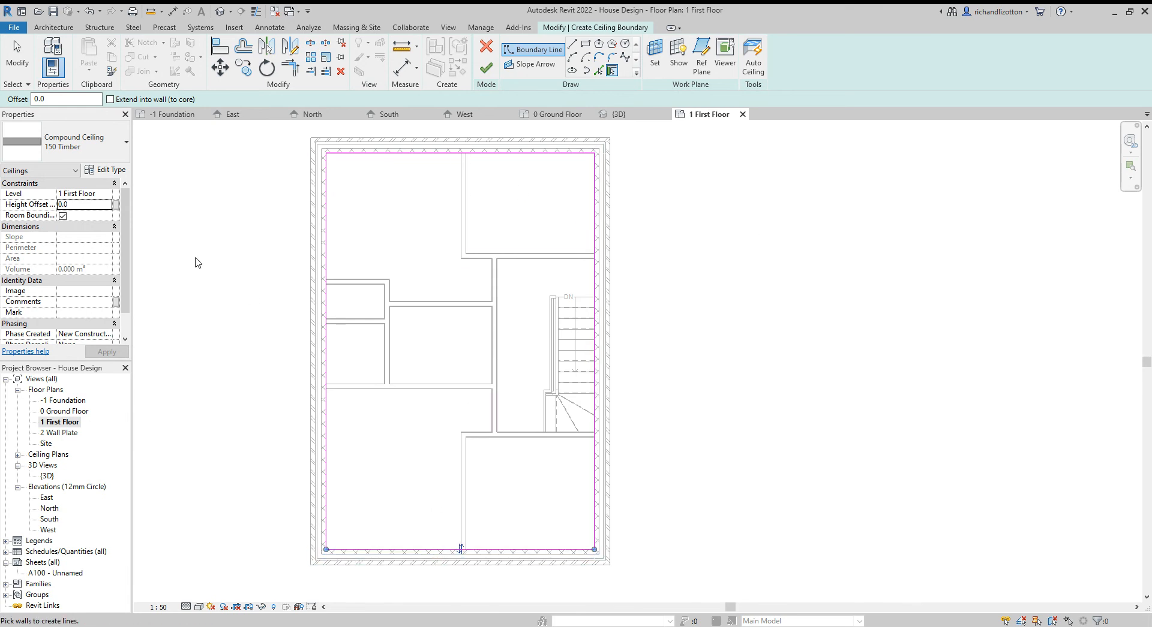
click(80, 193)
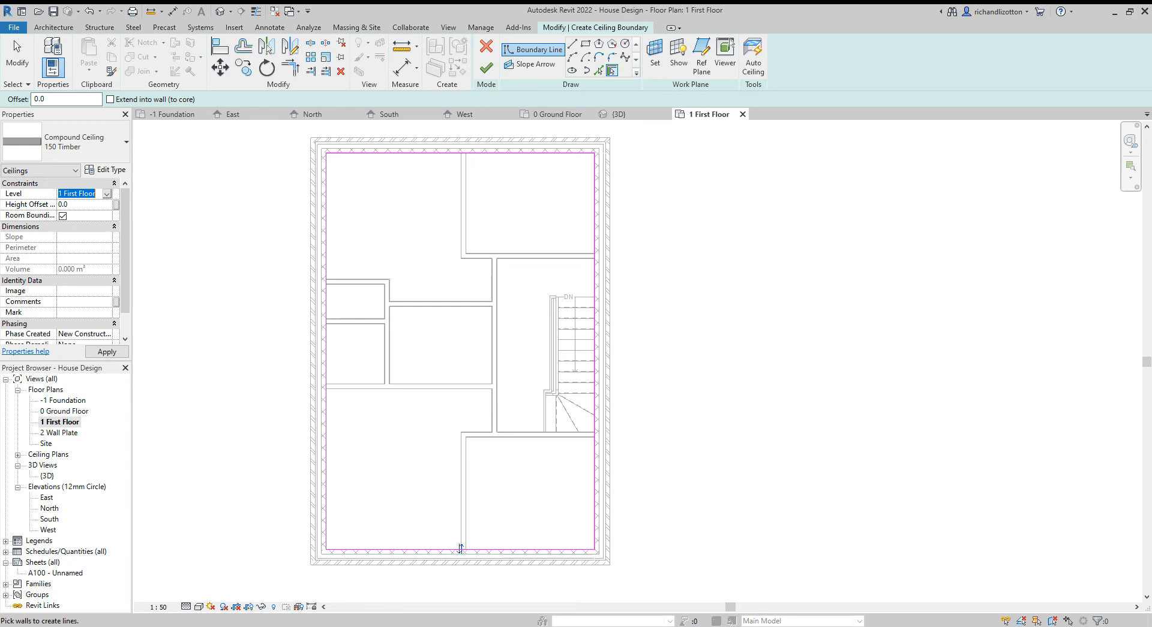
click(107, 193)
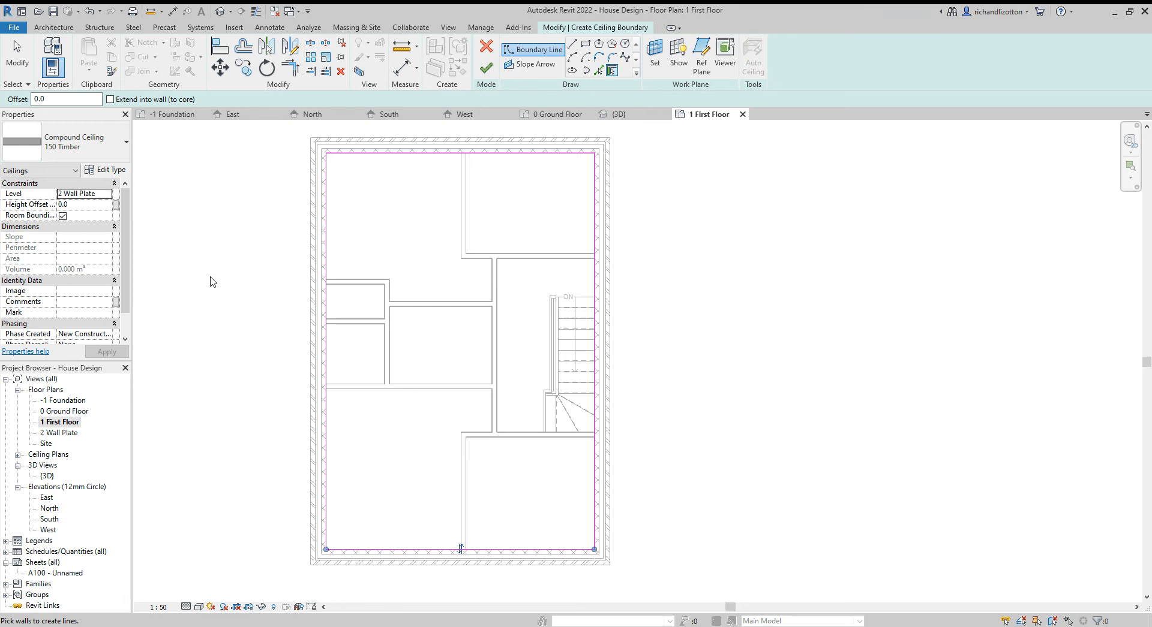
mouse_move(319, 325)
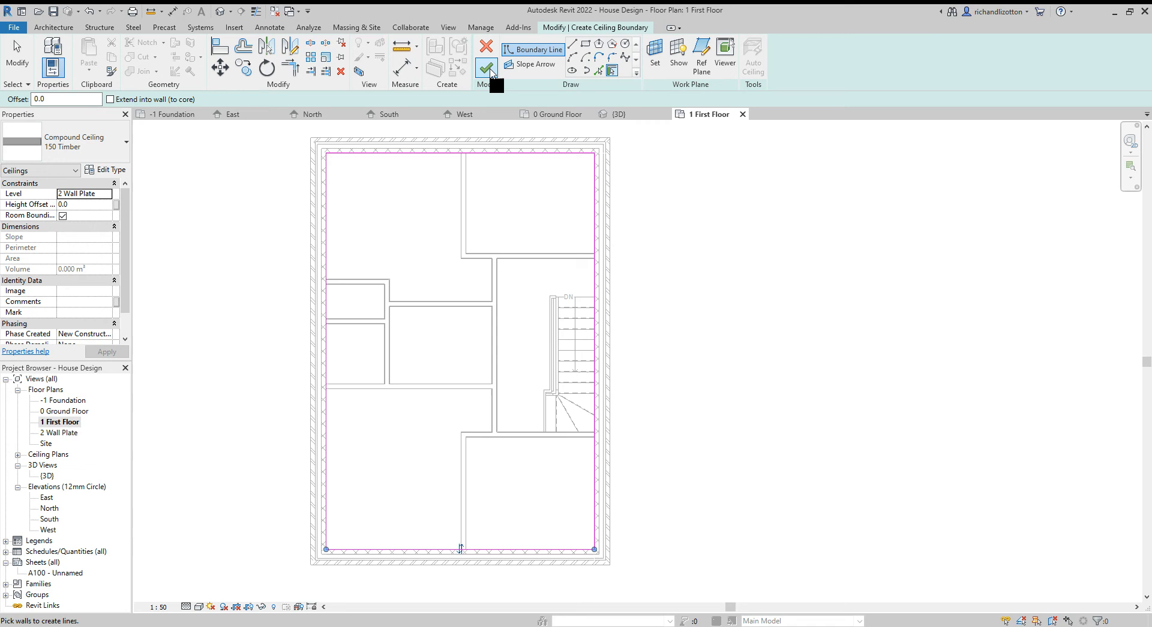
click(486, 50)
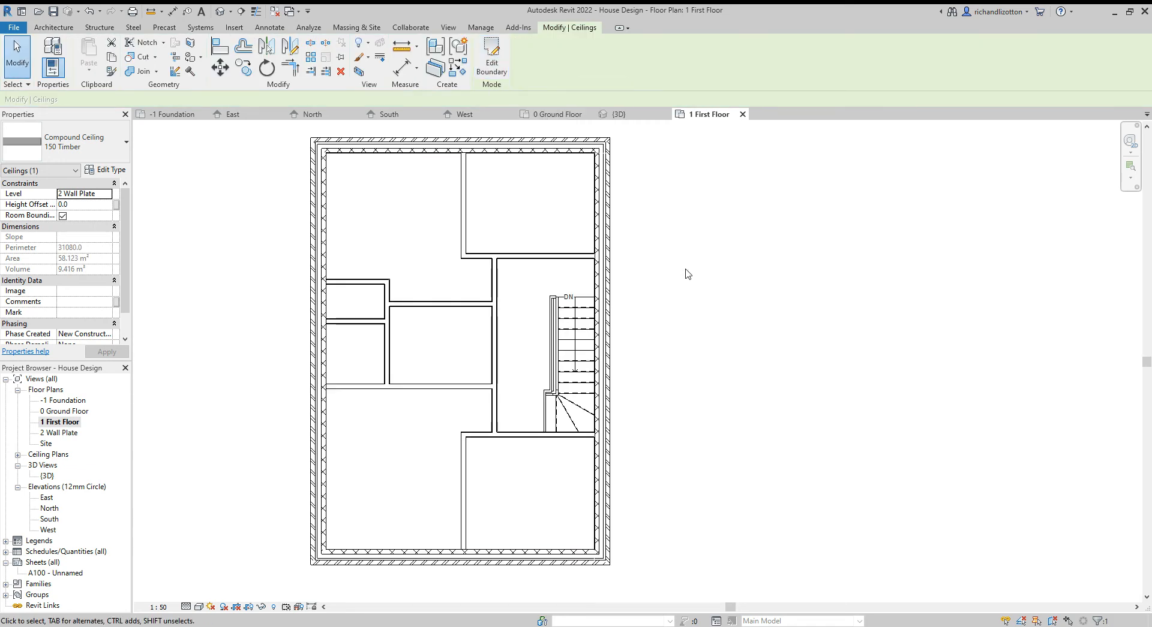
mouse_move(608, 234)
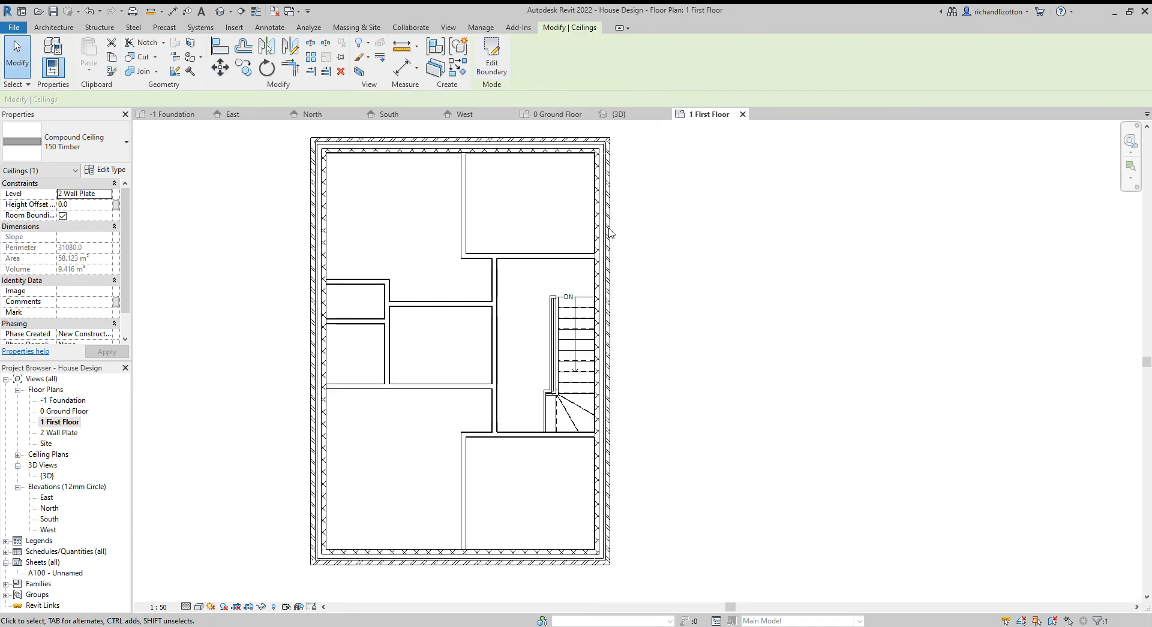
Switch to the {3D} view showing the timber ceiling over the top floor.
click(619, 114)
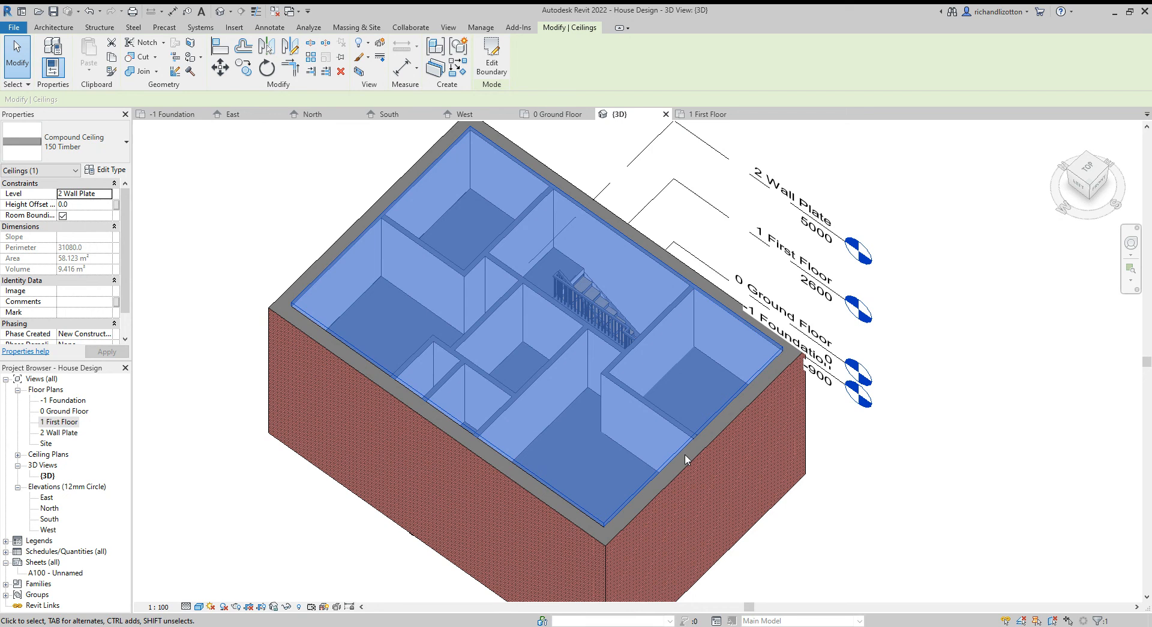